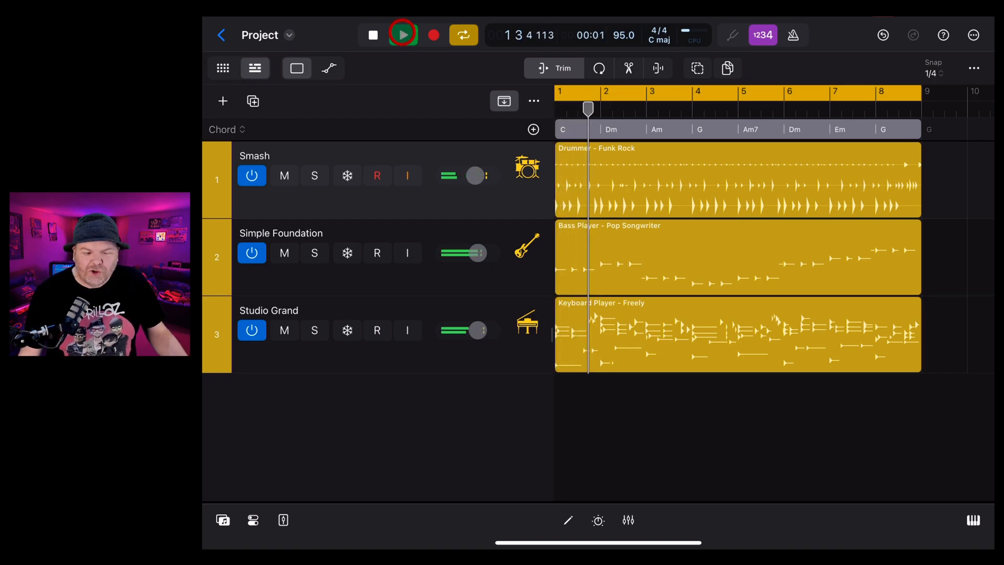
Stop playback of the project.
click(402, 35)
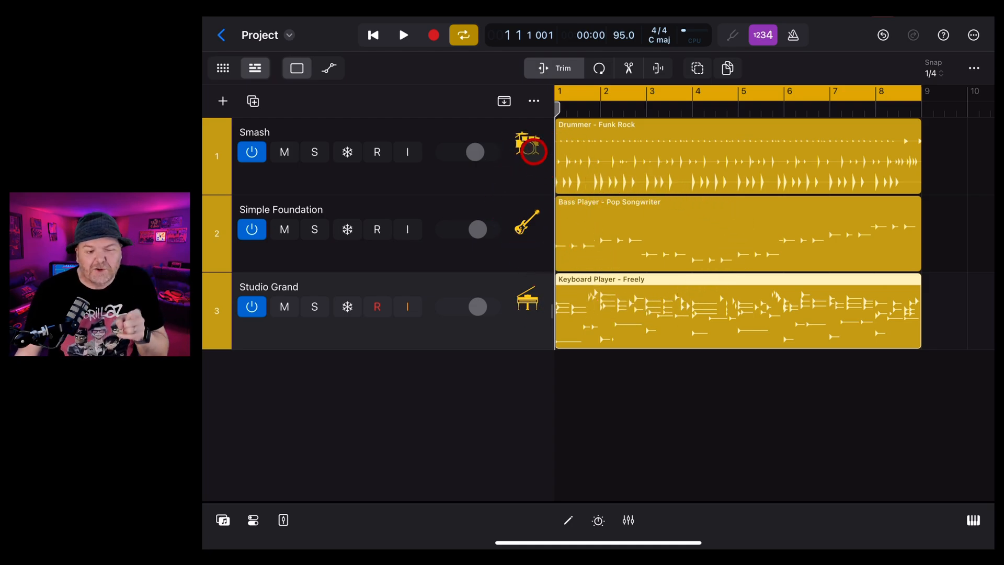
Select the Smash drummer track and toggle the Global Tracks button to reveal the Chord track.
click(376, 151)
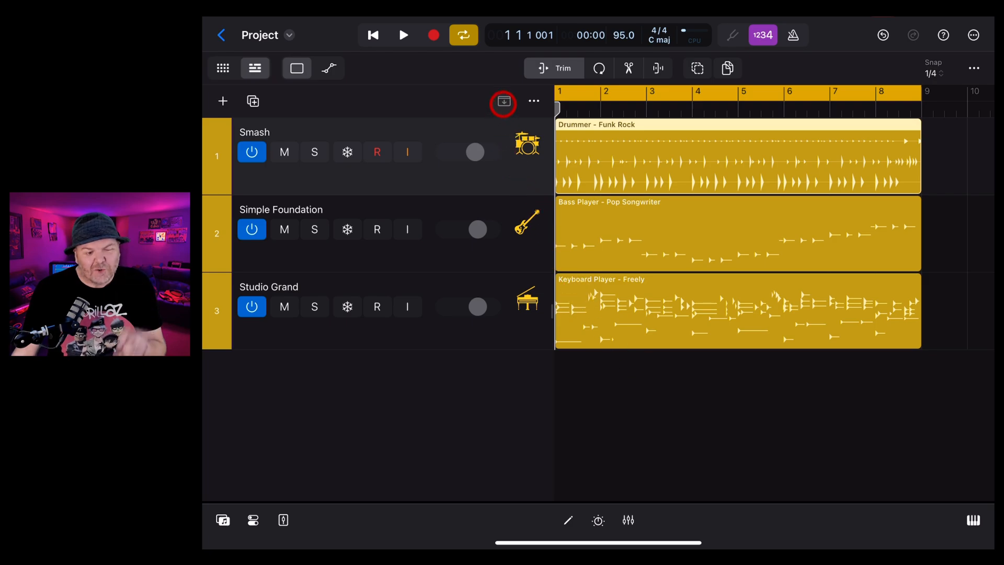
click(503, 101)
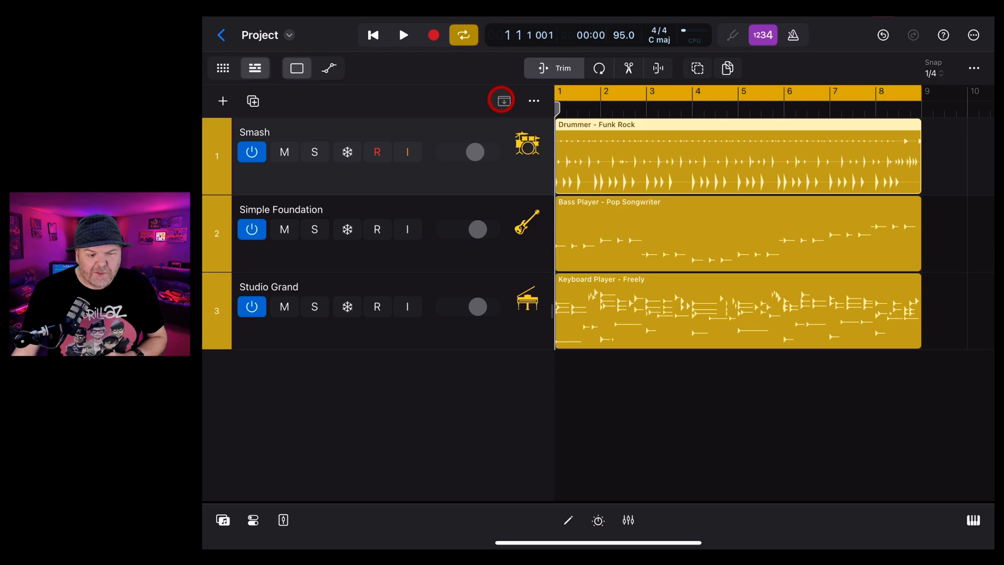
click(504, 101)
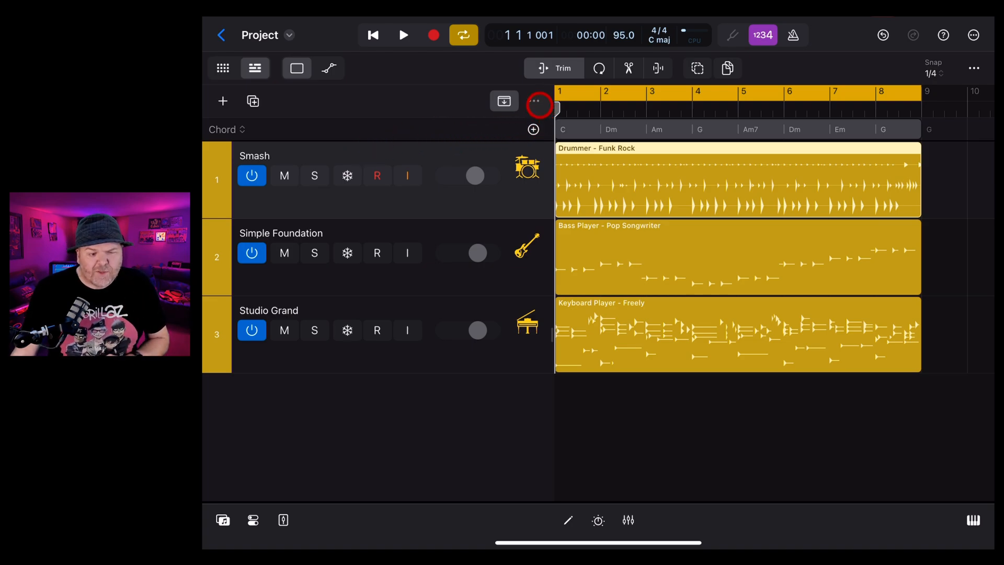
In Customize Global Tracks, keep Show Single Track on and choose Time Signature (4/4).
click(537, 102)
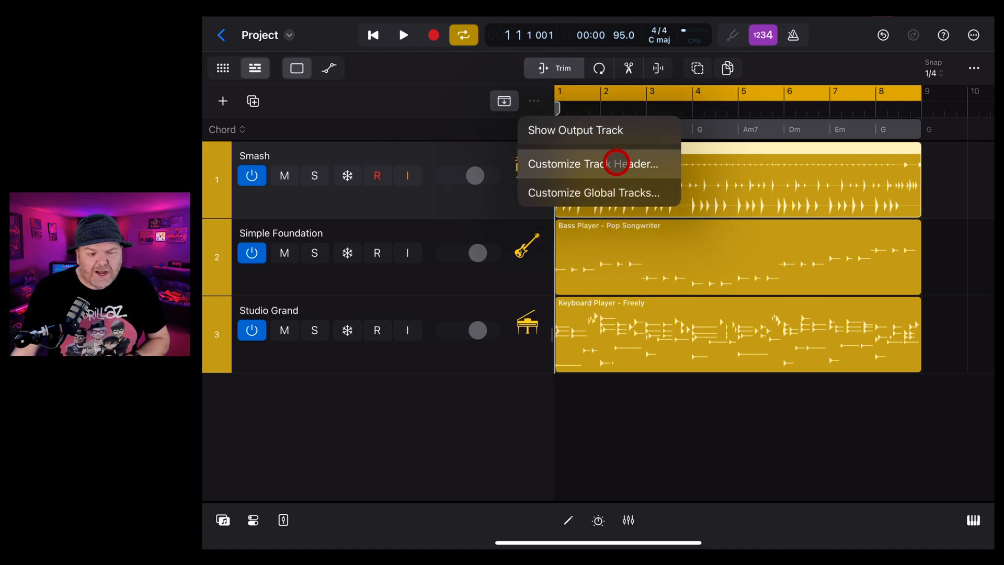
click(595, 193)
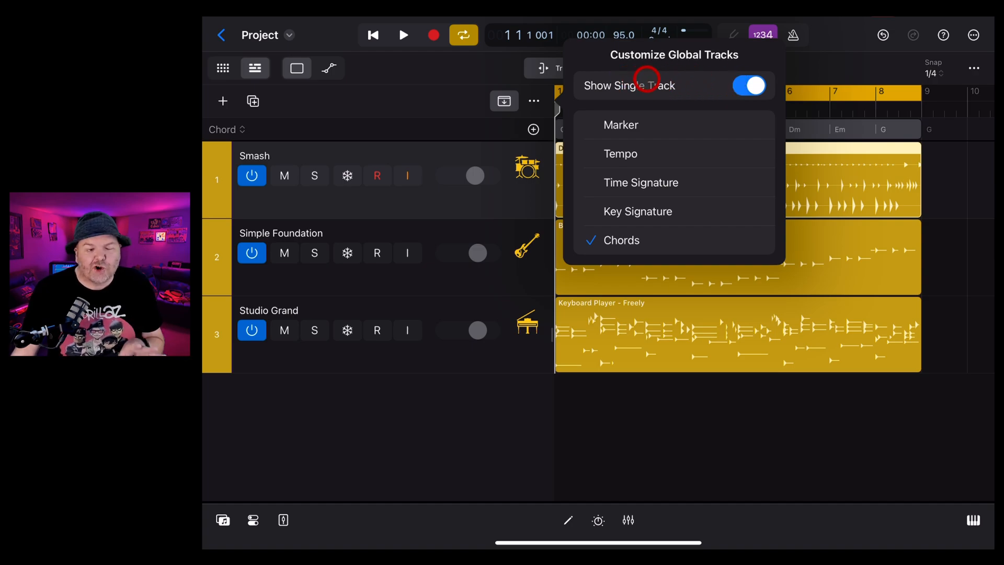
click(748, 85)
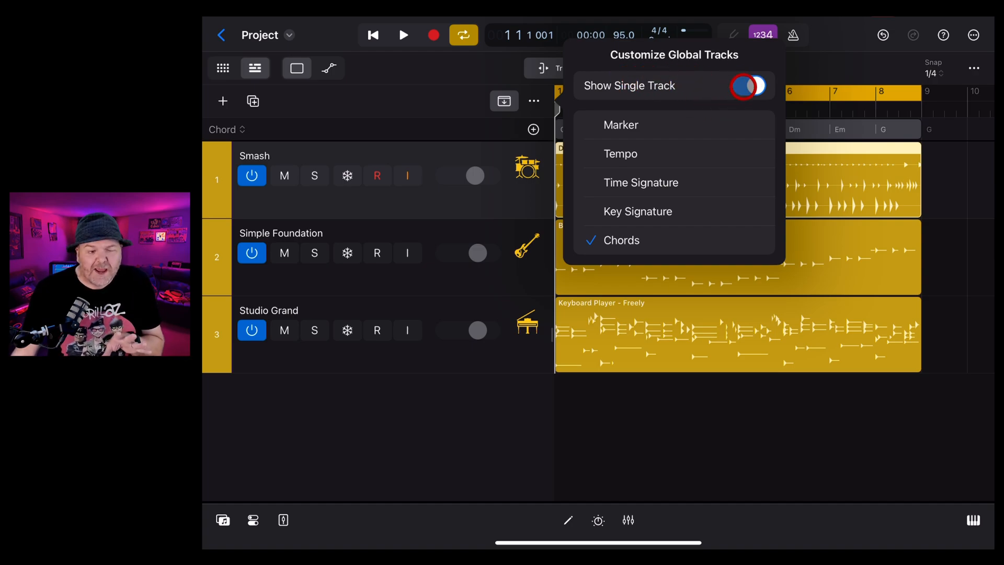
click(748, 84)
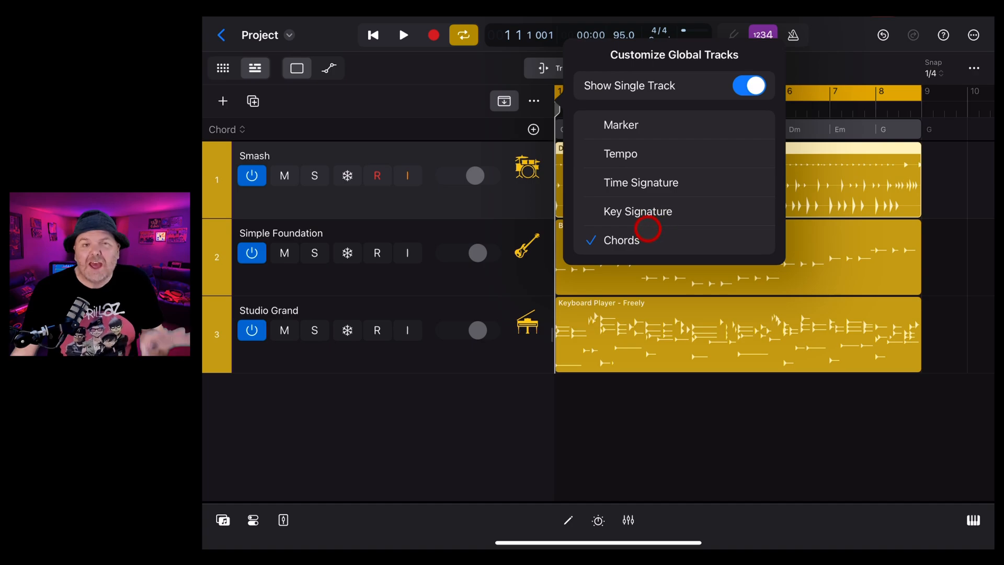
mouse_move(693, 171)
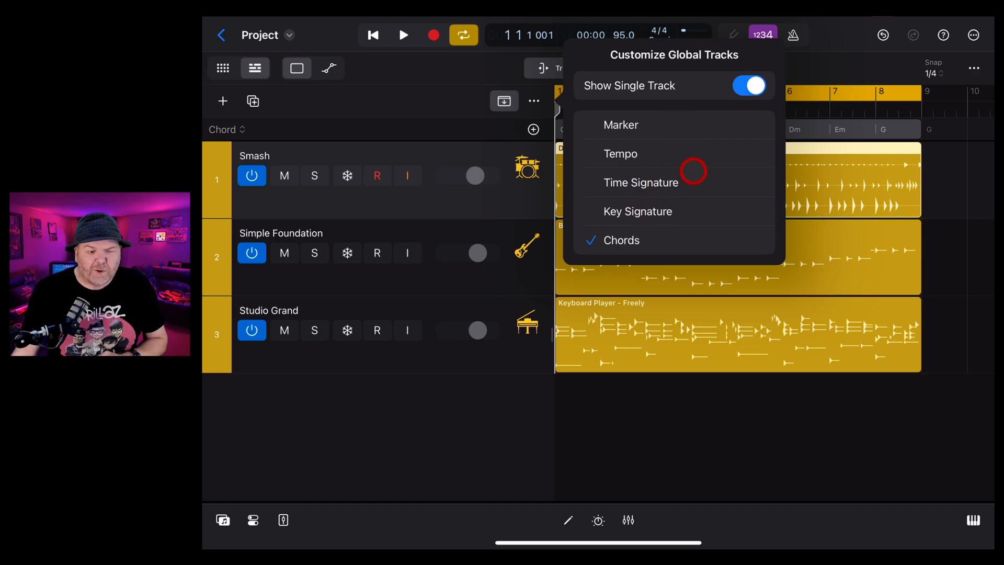
mouse_move(657, 182)
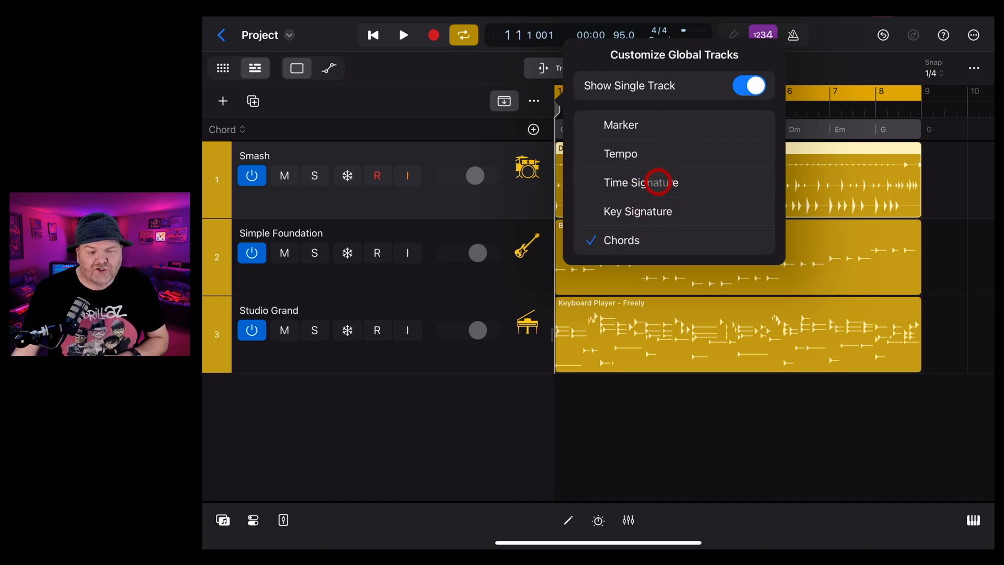
click(640, 182)
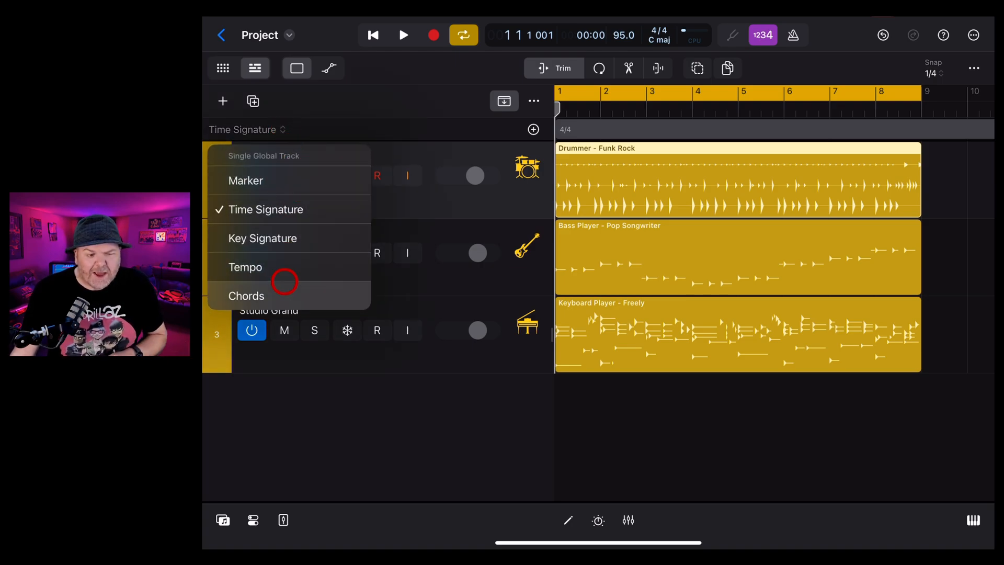
Via the global track dropdown, switch Chords → Time Signature → Key Signature → Chords.
click(247, 295)
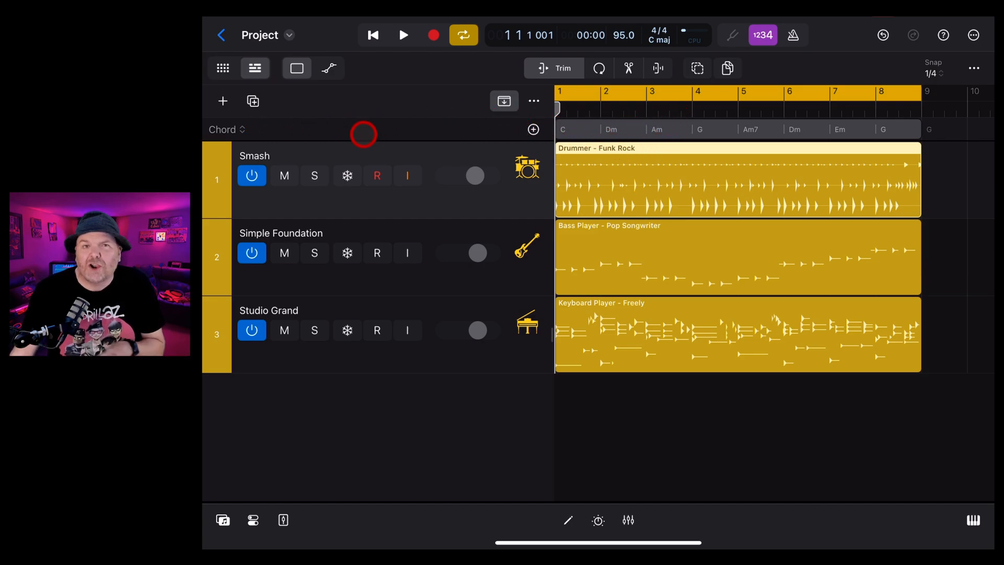
mouse_move(263, 135)
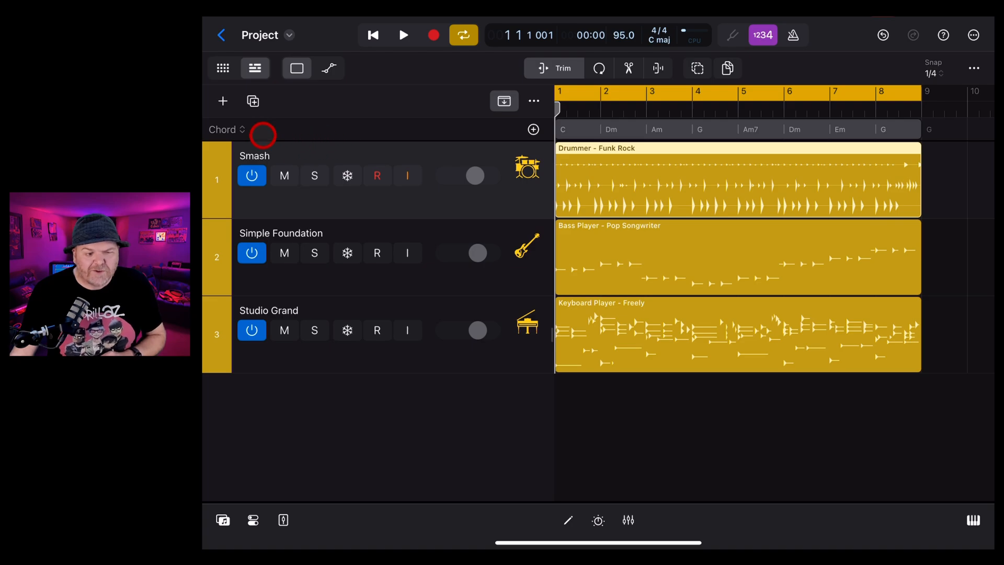
click(226, 129)
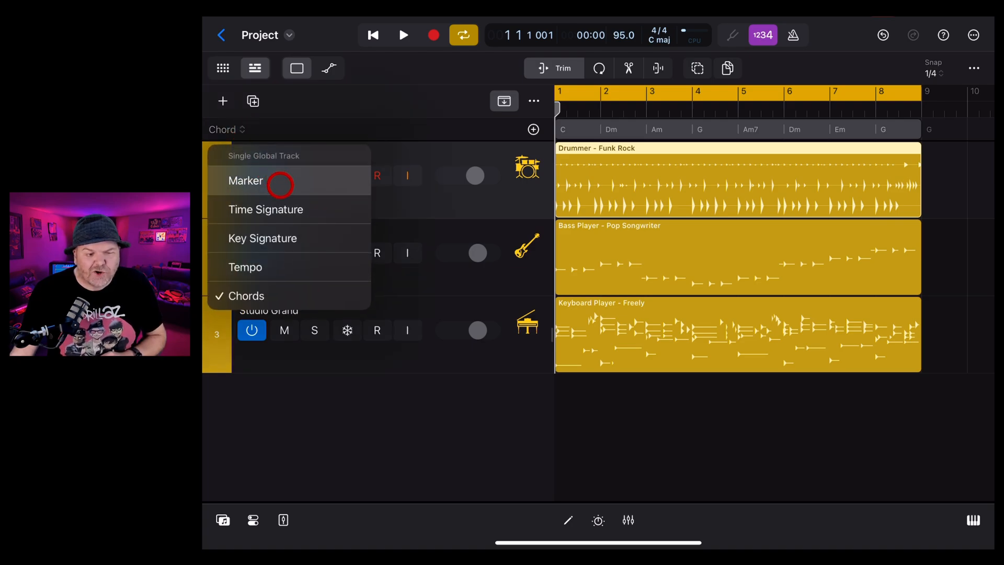
click(265, 209)
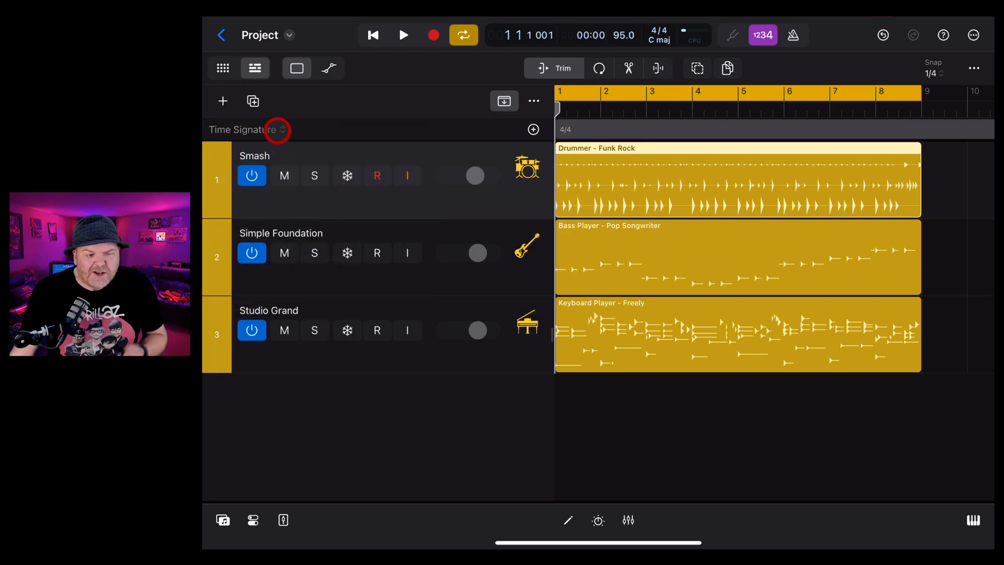
click(276, 130)
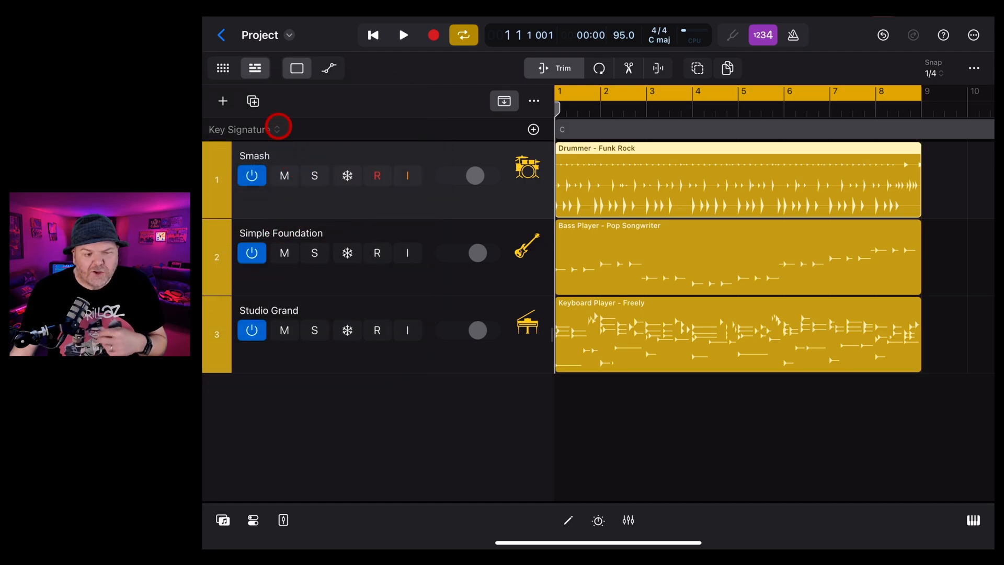
click(276, 128)
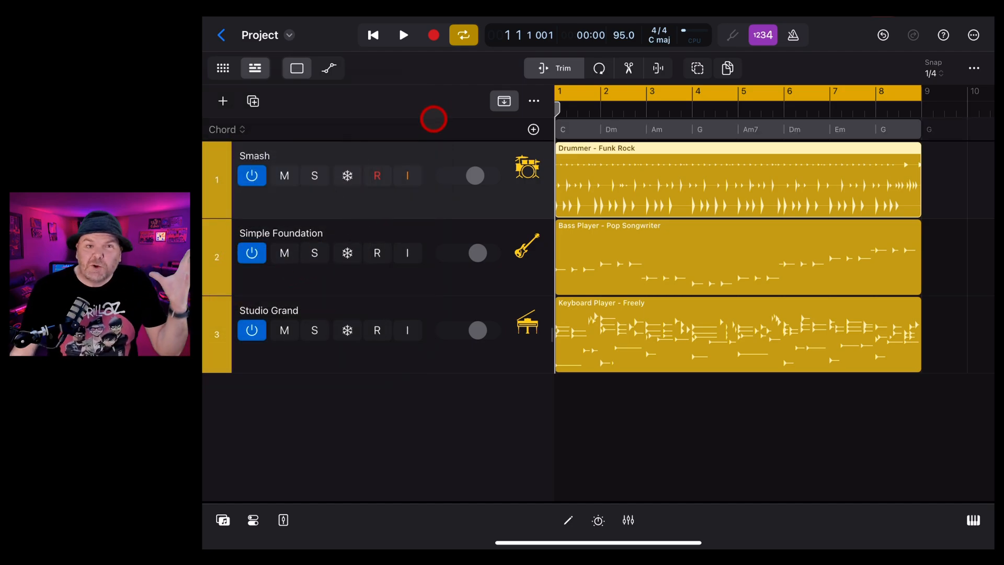
In Customize Global Tracks, turn off single-track view and tick Time Signature and Key Signature.
click(535, 101)
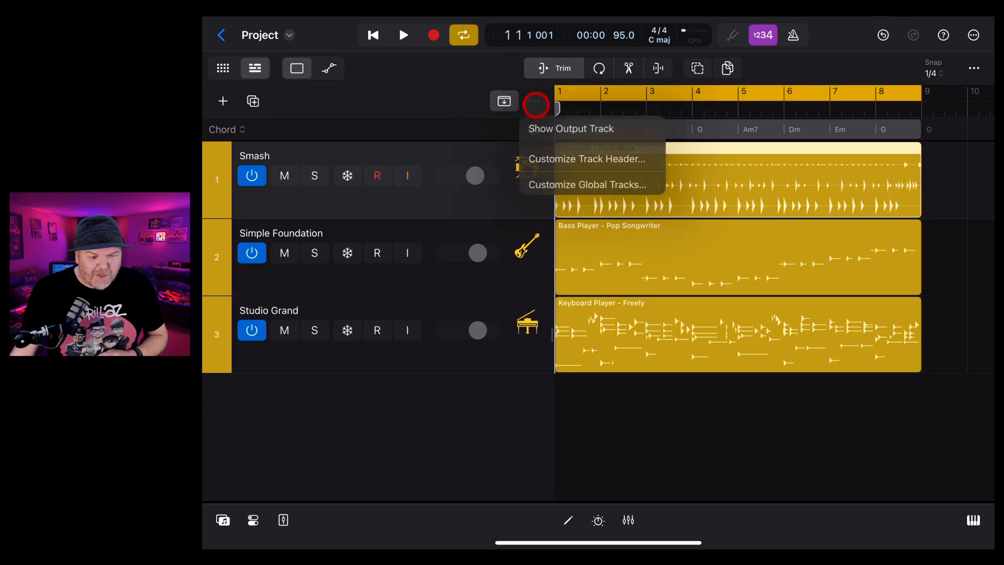
click(589, 184)
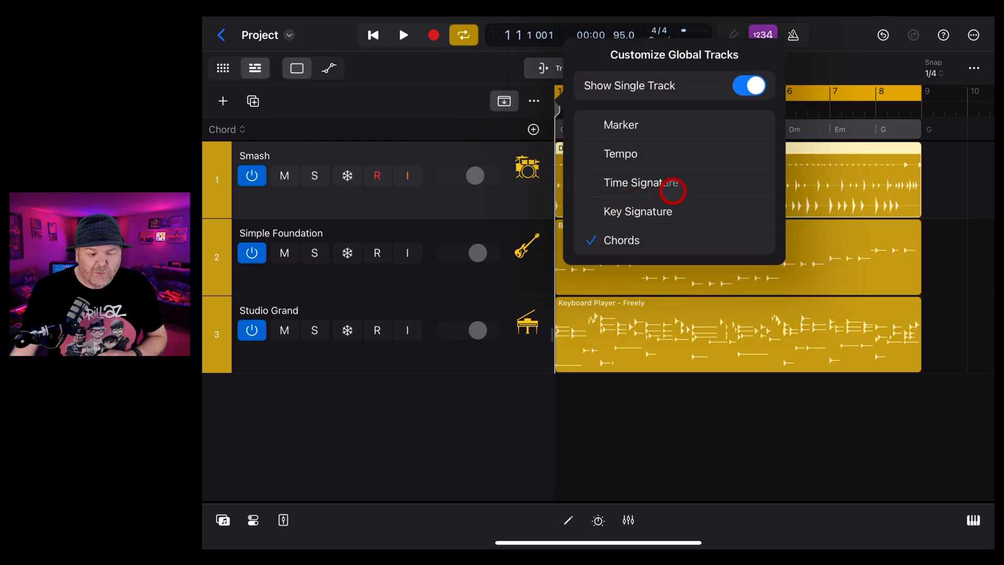
click(749, 84)
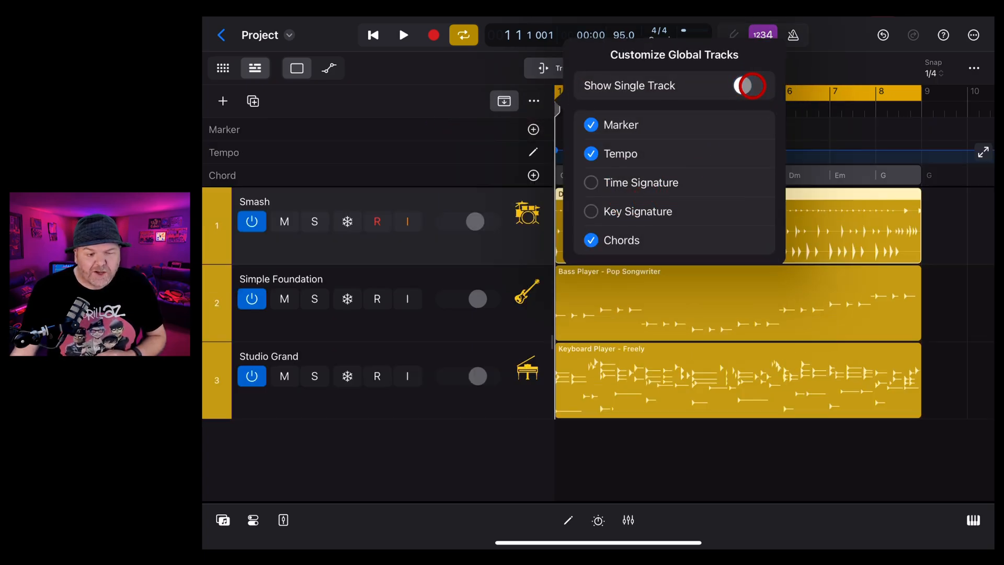
click(749, 85)
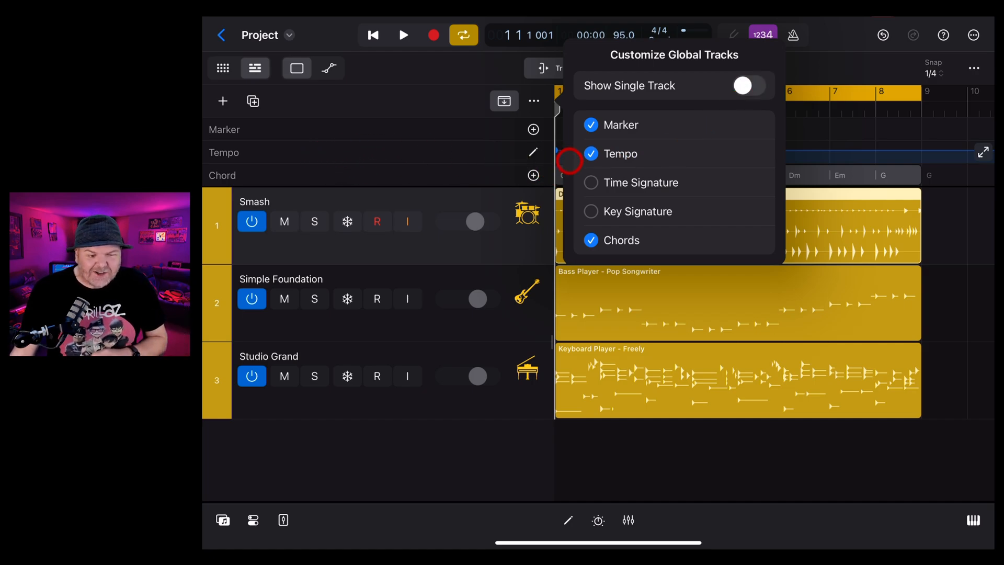
click(590, 182)
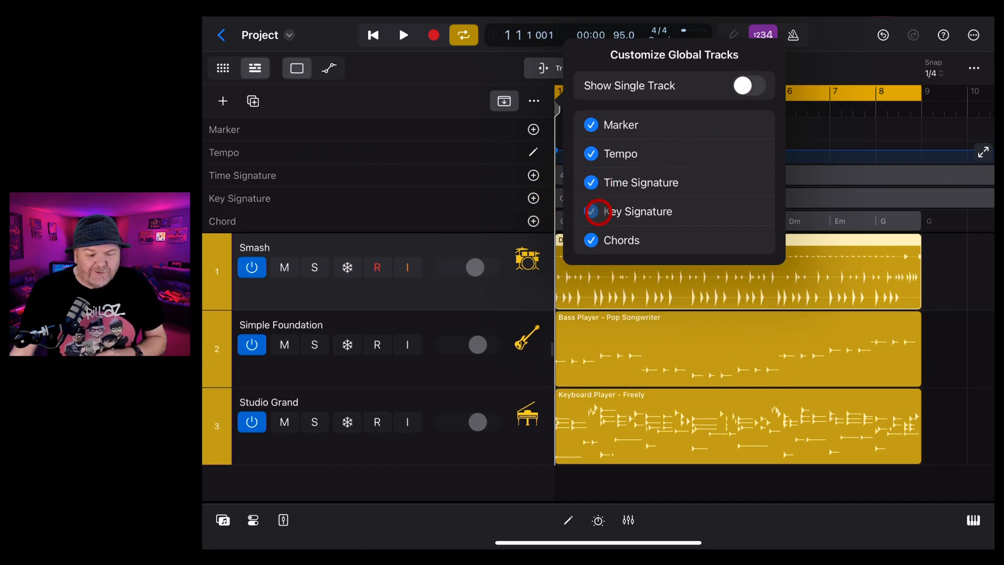
click(590, 211)
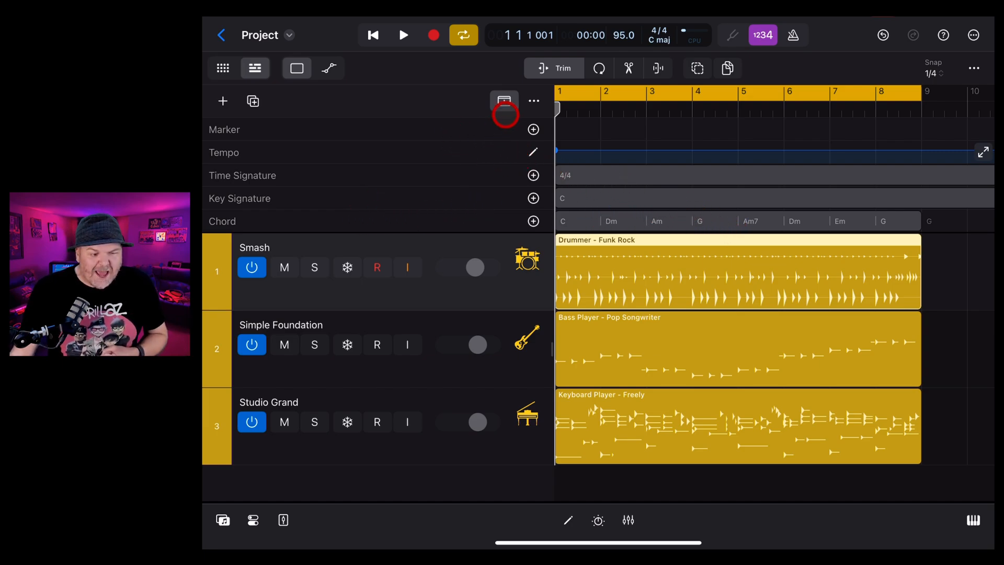
click(532, 101)
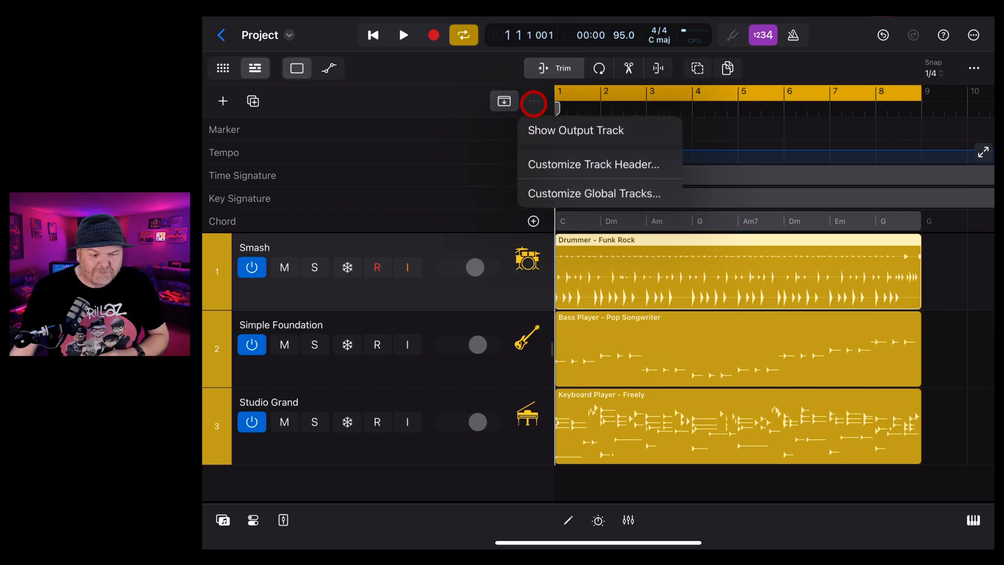
click(594, 194)
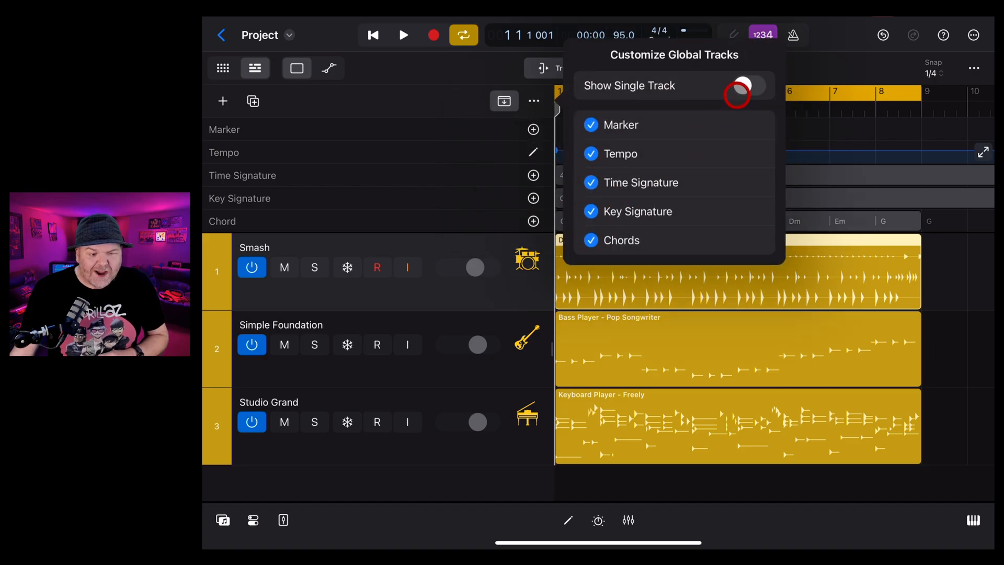
click(749, 84)
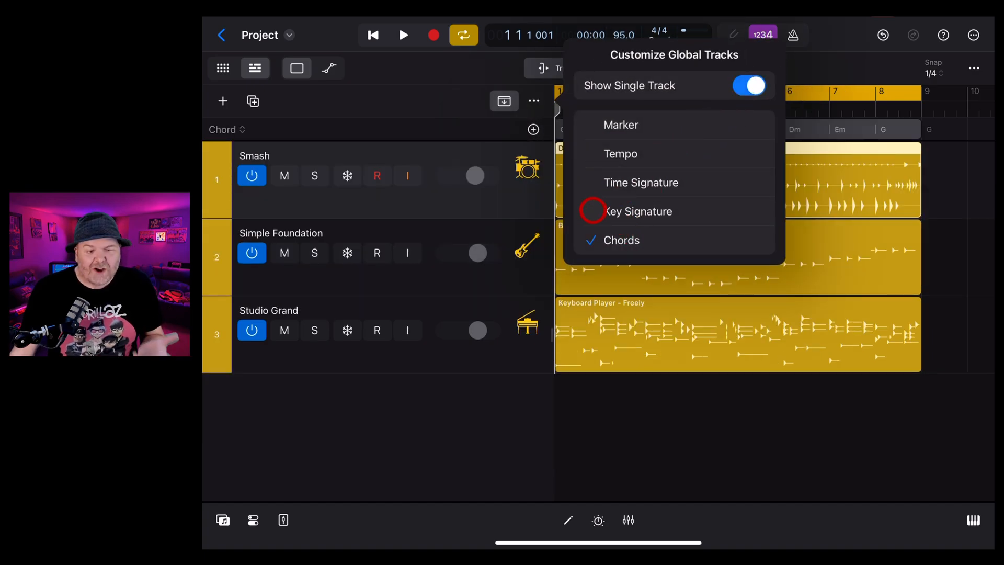
click(749, 84)
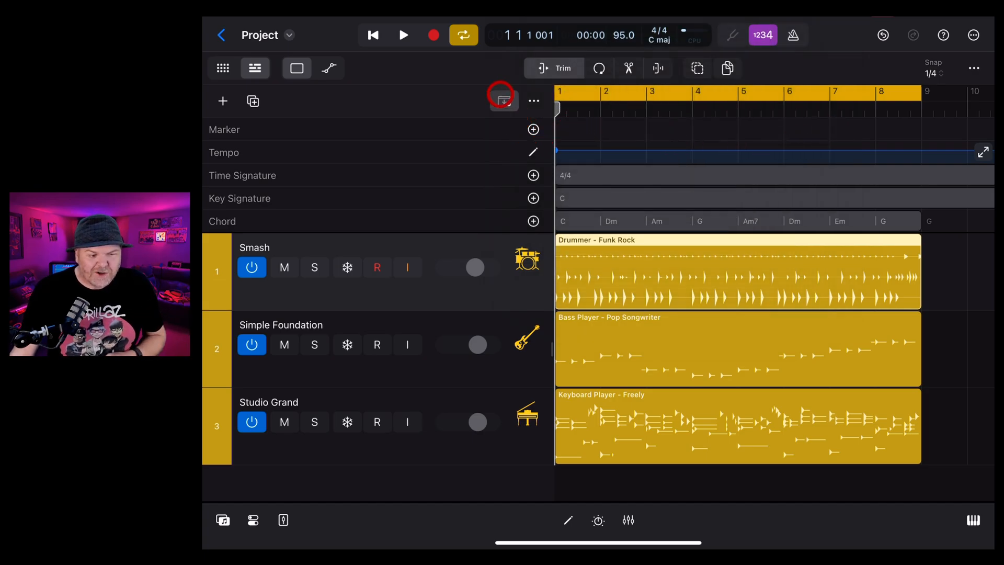
click(503, 100)
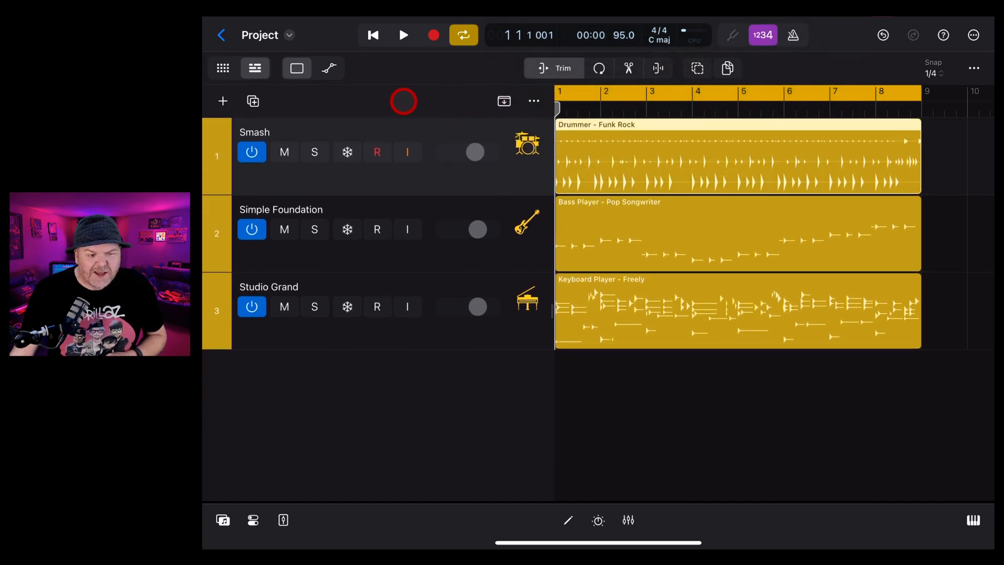
mouse_move(482, 110)
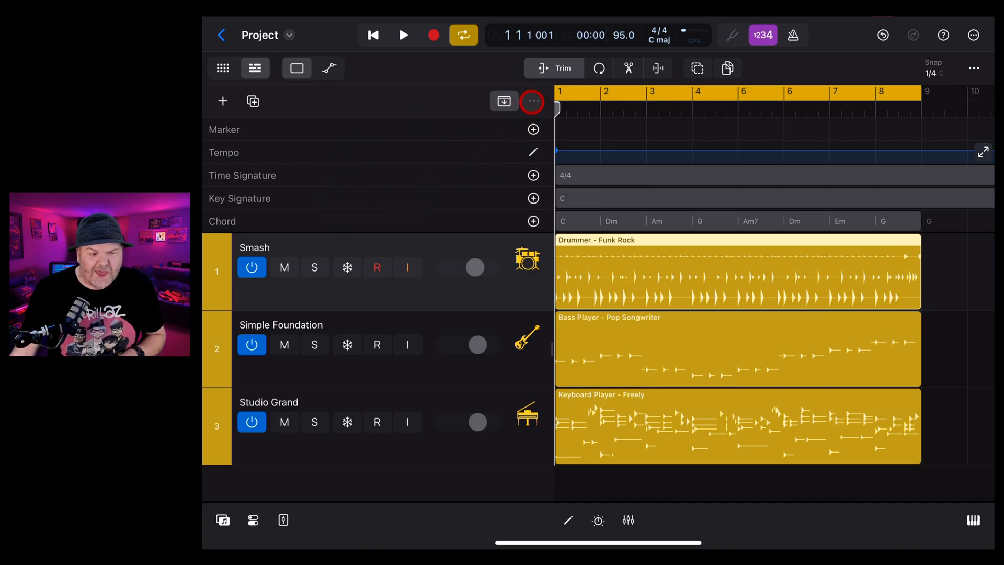
Enable Show Single Track in Customize Global Tracks so the global tracks collapse to one lane.
click(532, 101)
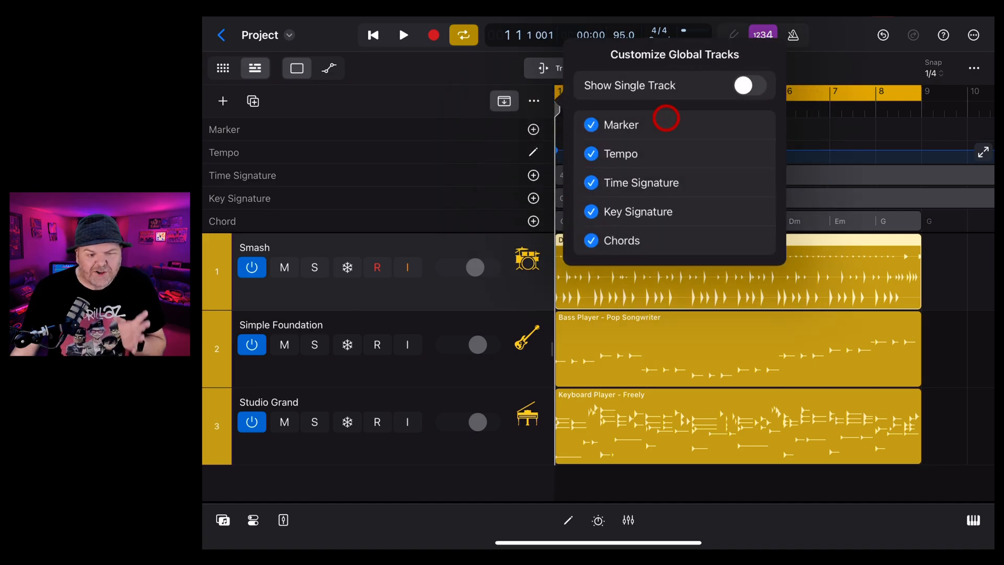
click(749, 85)
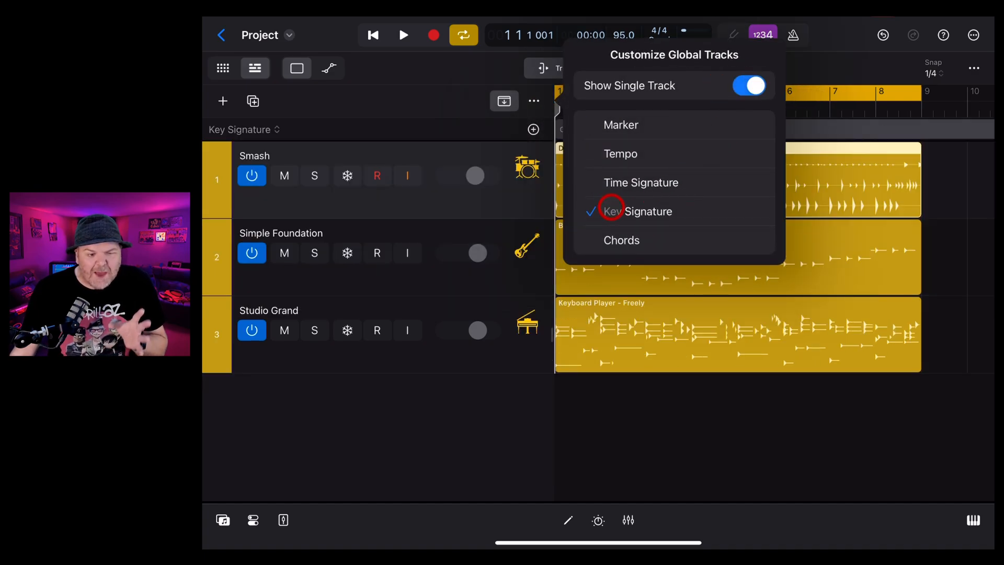
click(620, 241)
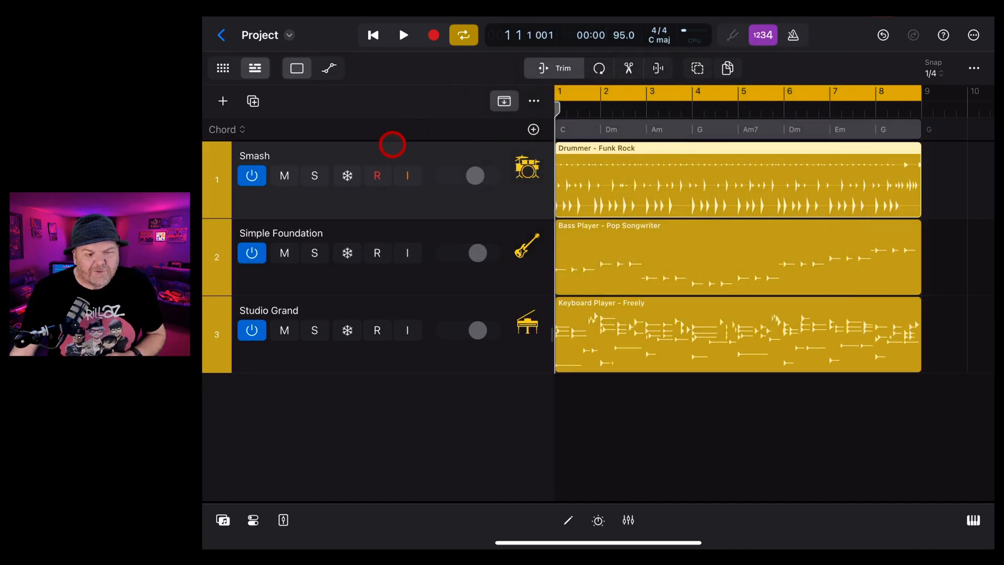
Switch the single global lane to Tempo from the dropdown, then start playback.
click(225, 130)
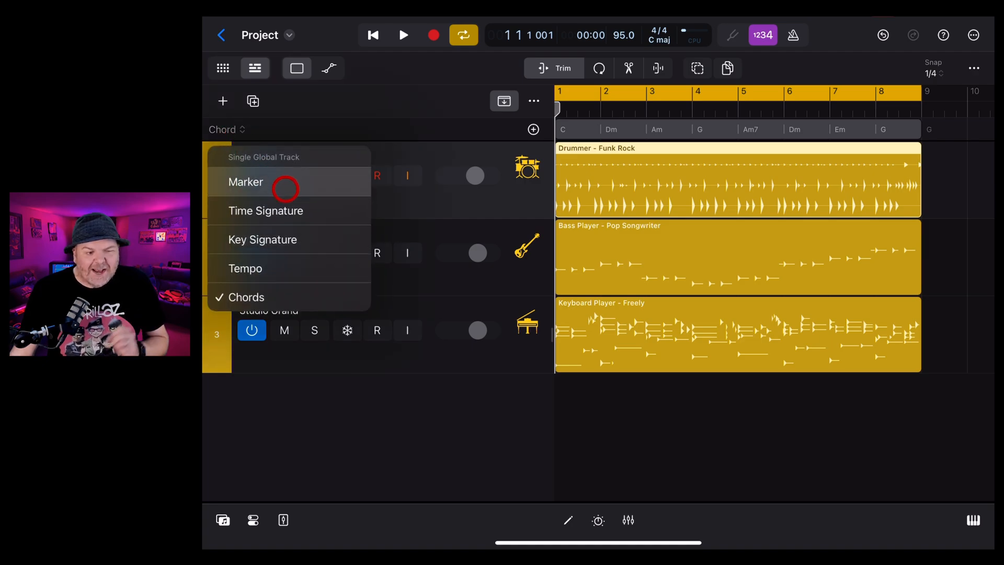
click(245, 267)
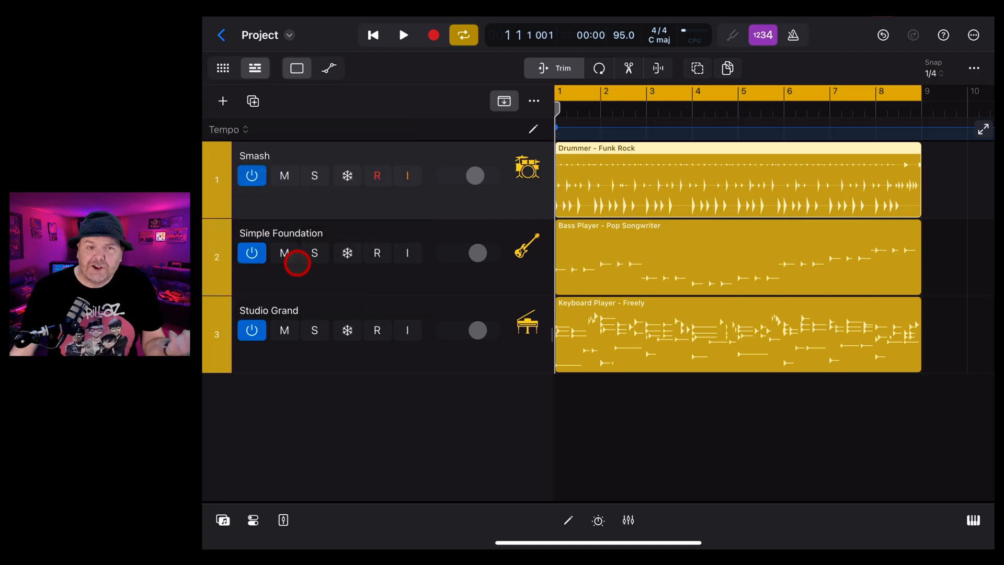
click(404, 35)
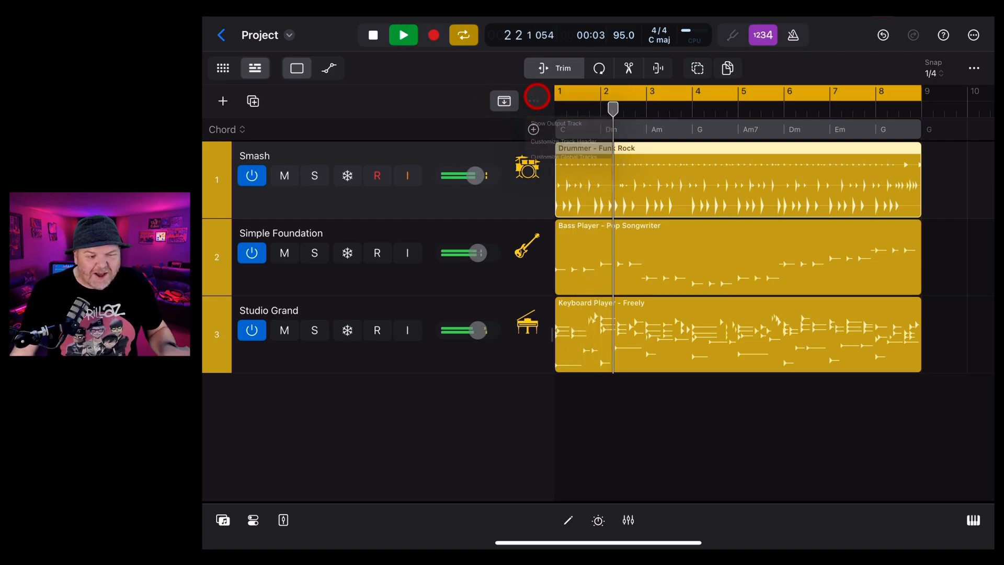
click(535, 101)
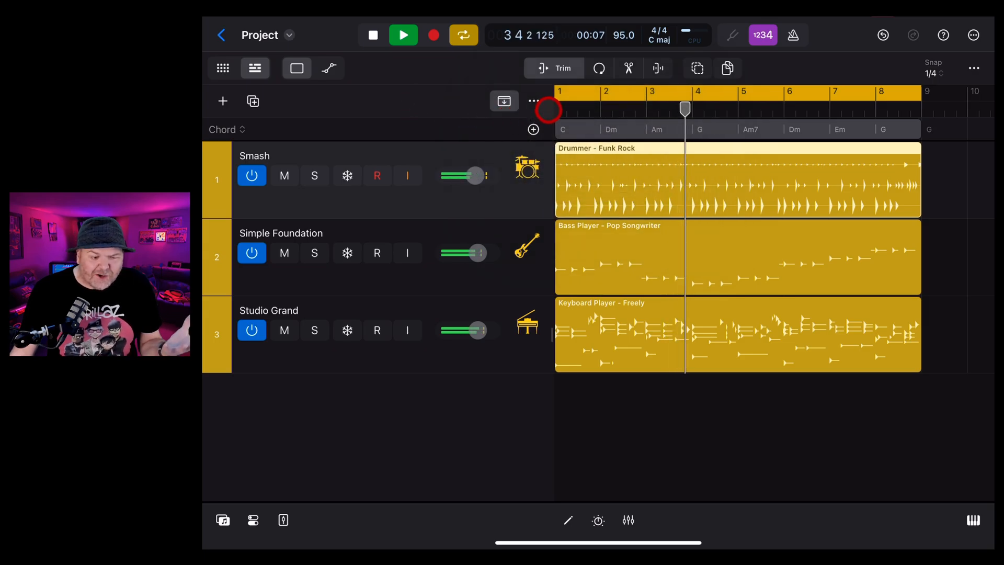
click(533, 101)
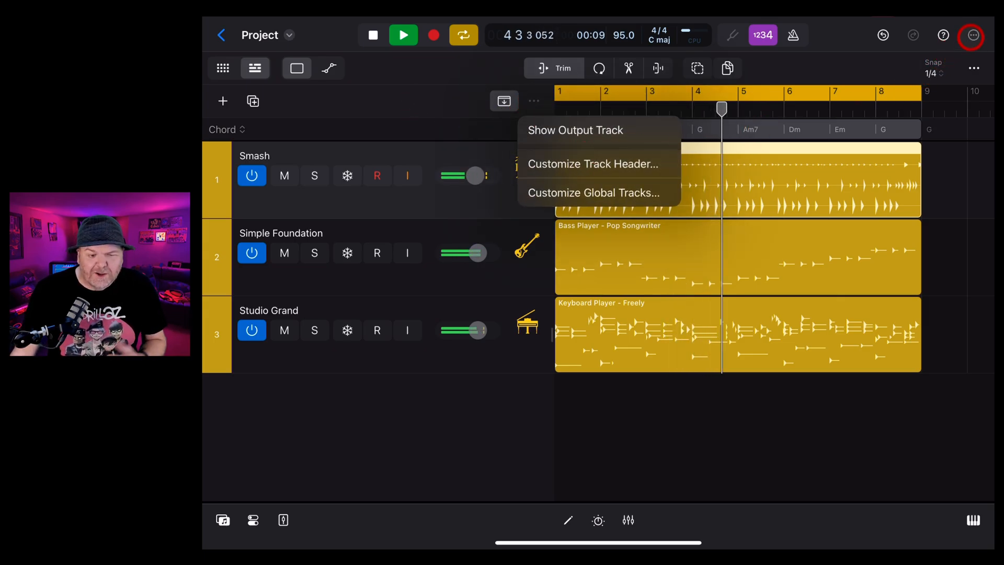
click(971, 36)
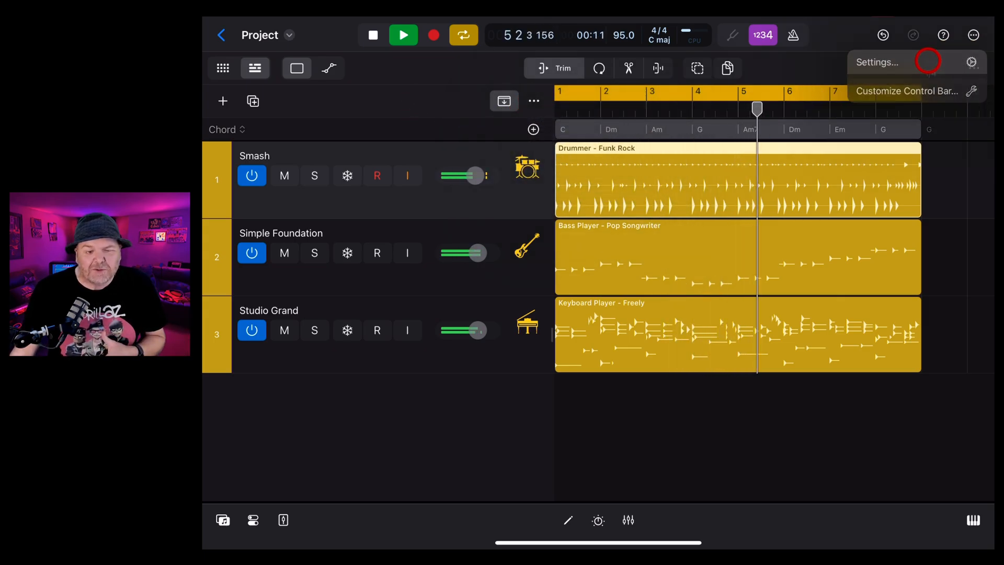
click(876, 62)
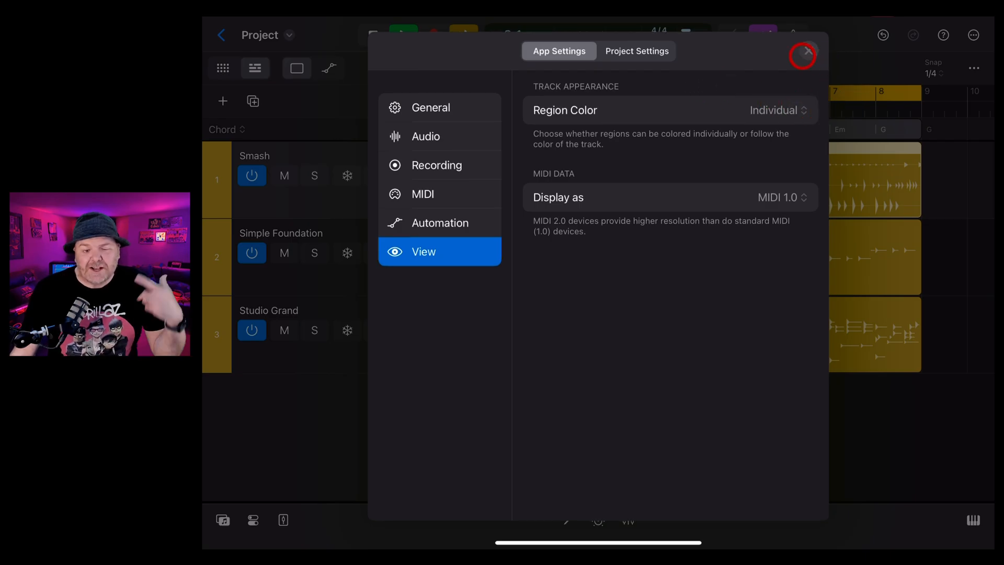
click(801, 57)
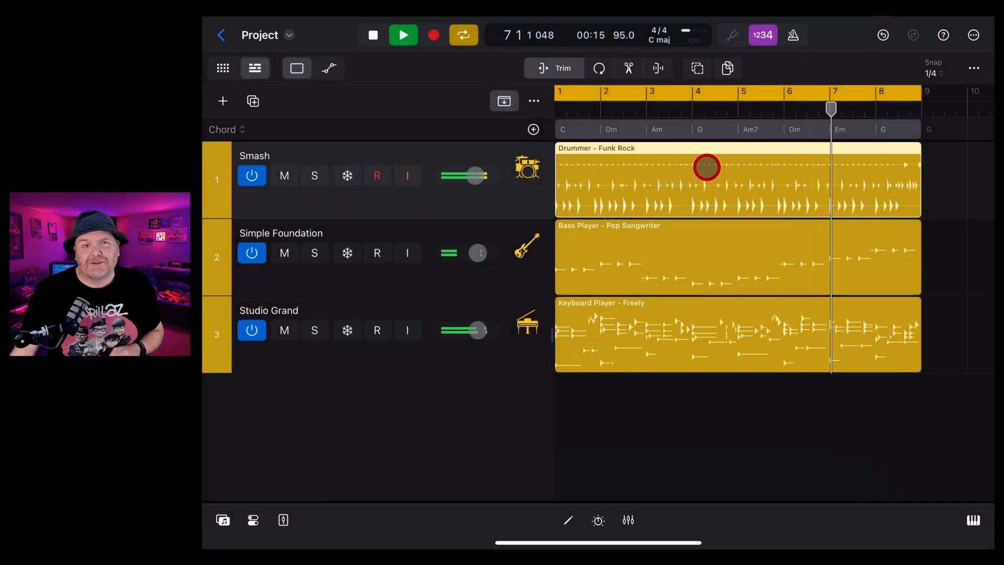